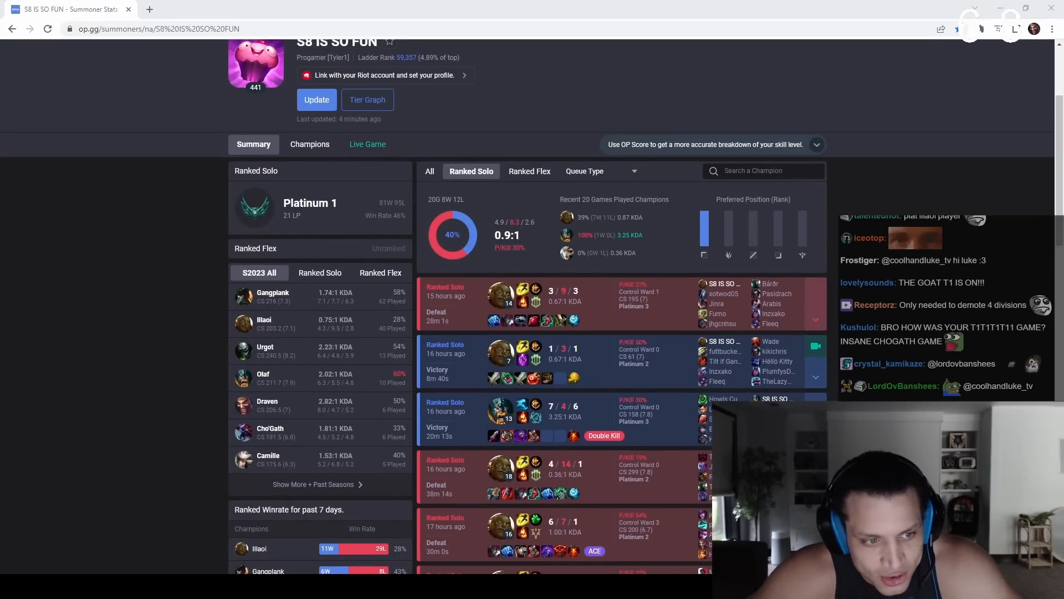
# Step: Show the daily tier graph of ranked history for S8 IS SO FUN
pyautogui.click(367, 99)
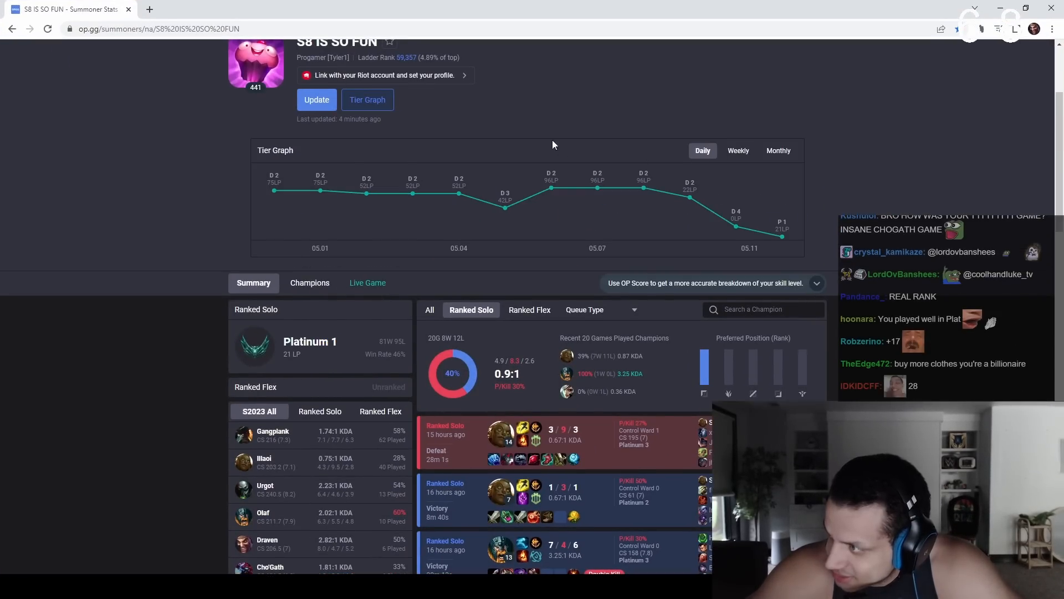
pyautogui.scroll(-3)
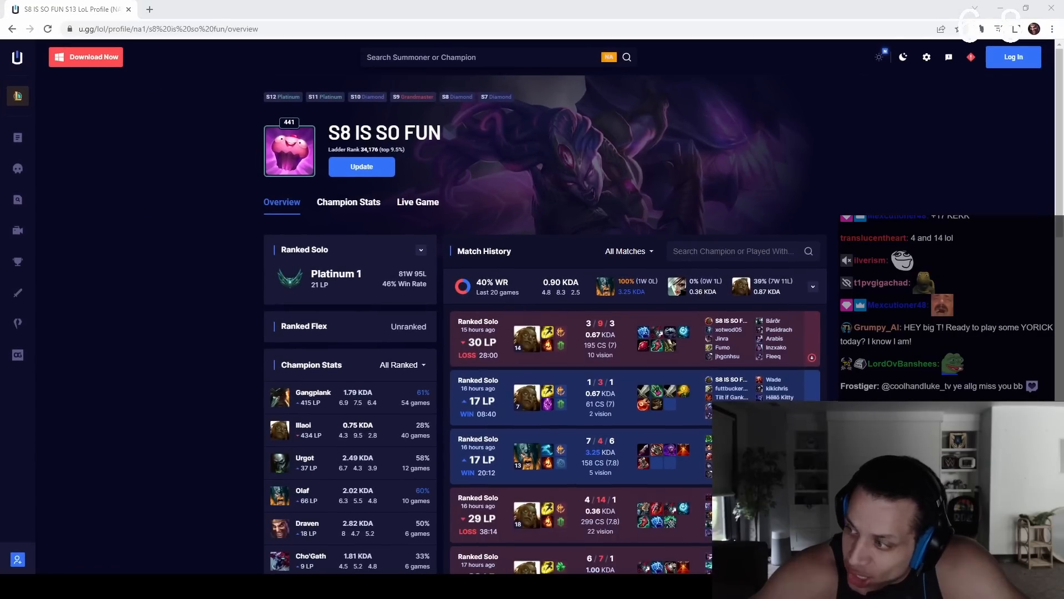
# Step: Scroll the U.GG match history down to the ranked games from one and two days ago
pyautogui.scroll(-3)
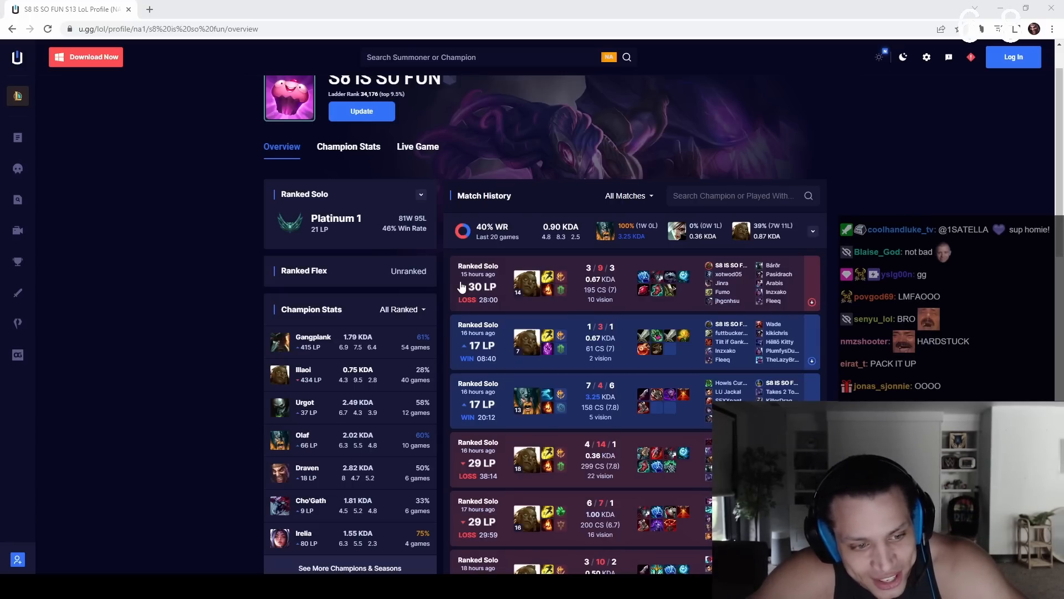
pyautogui.scroll(-3)
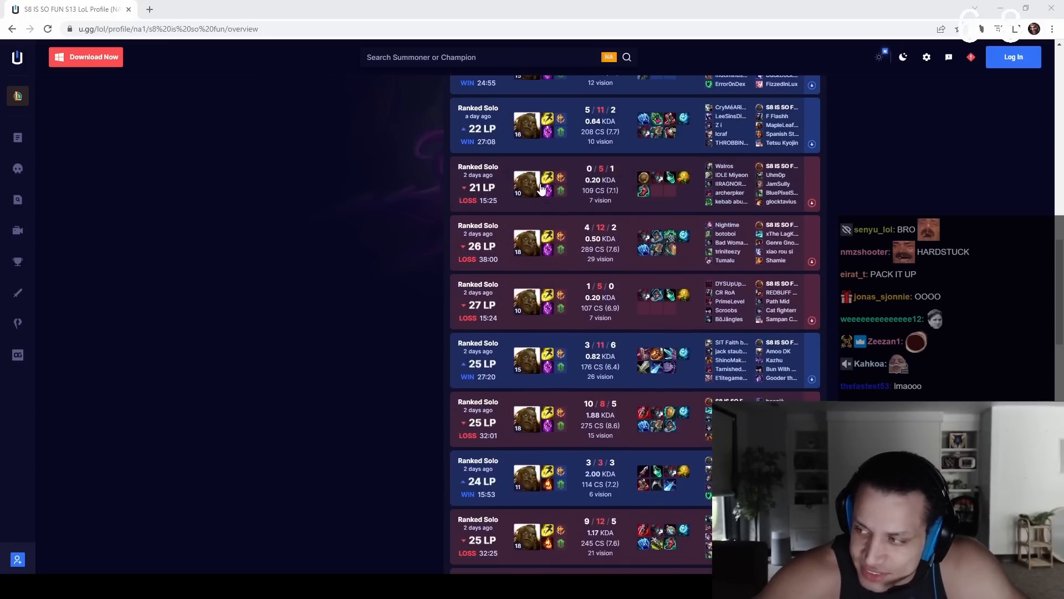
# Step: Scroll further through the match history to check LP gained or lost per game
pyautogui.scroll(-3)
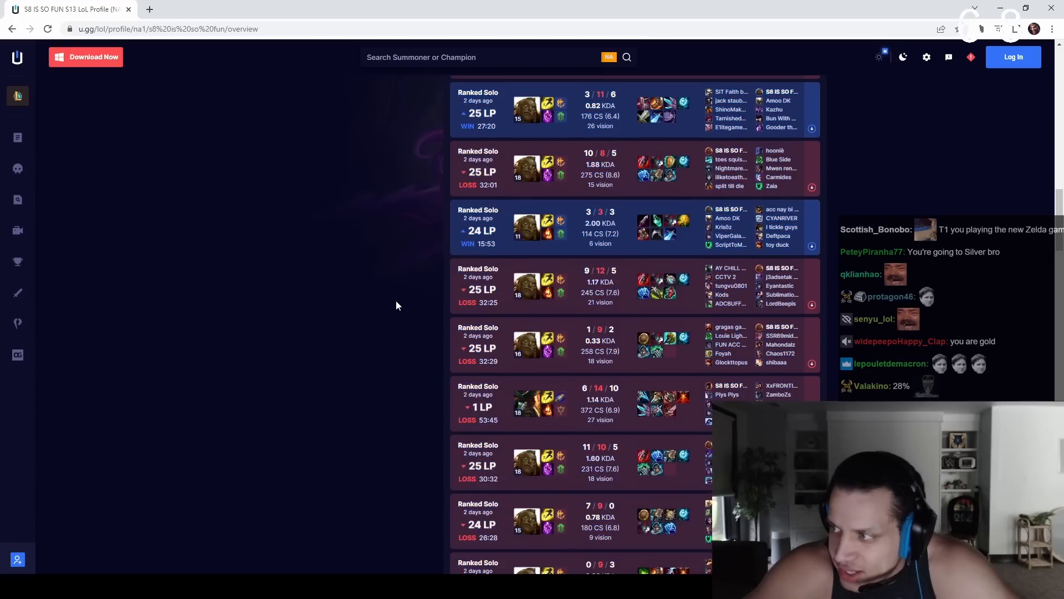
pyautogui.scroll(-3)
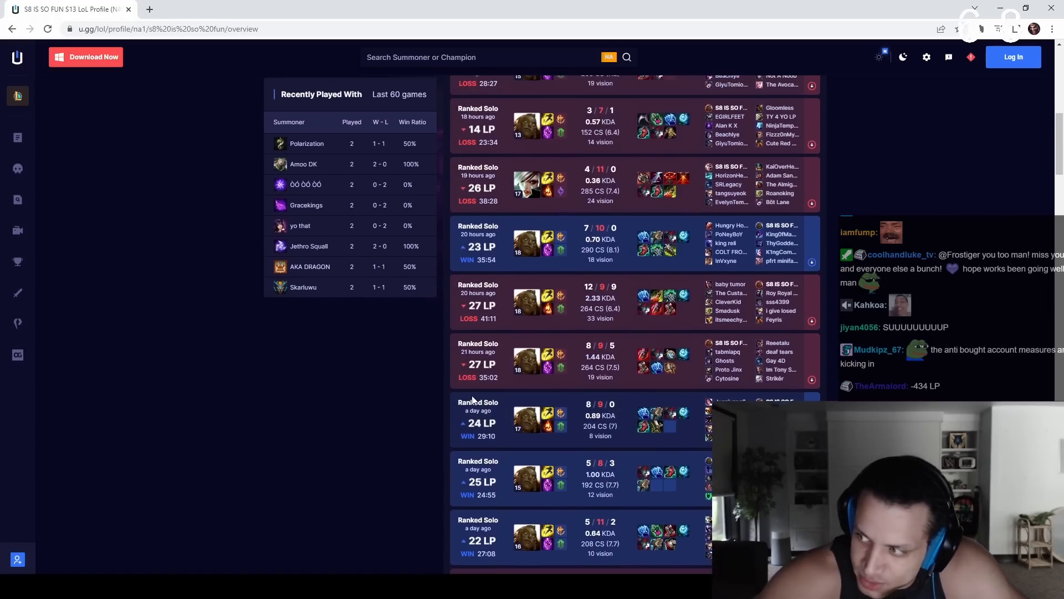
pyautogui.scroll(-3)
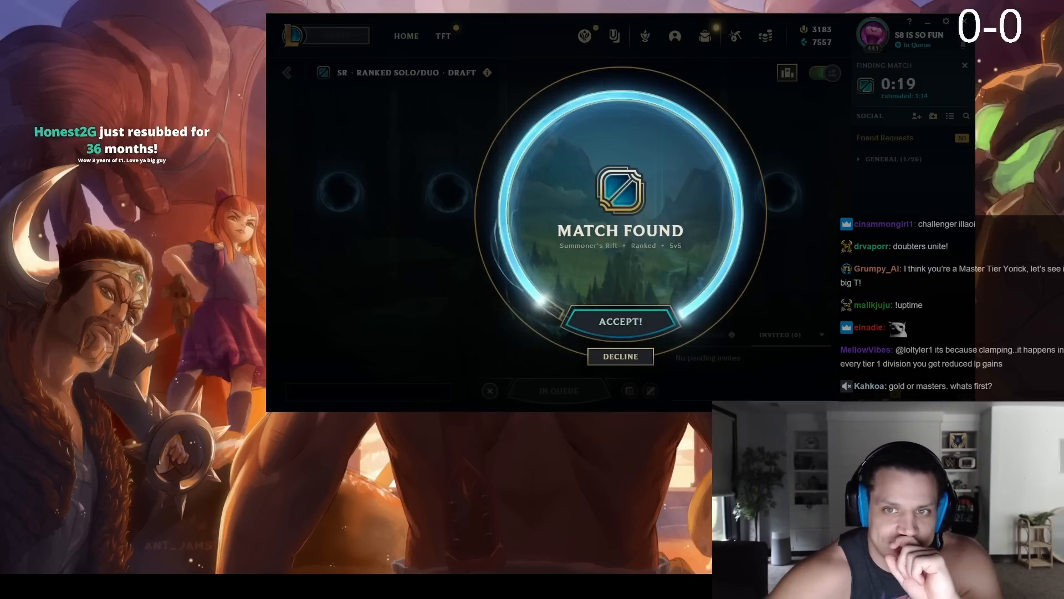
# Step: Accept the found ranked solo/duo match so champion select loads
pyautogui.click(619, 322)
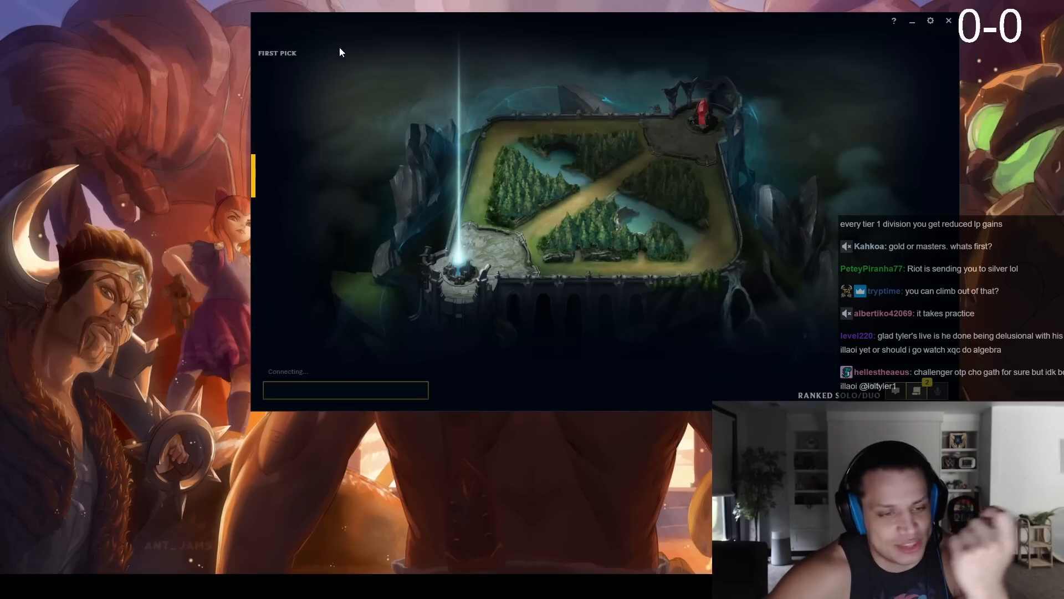